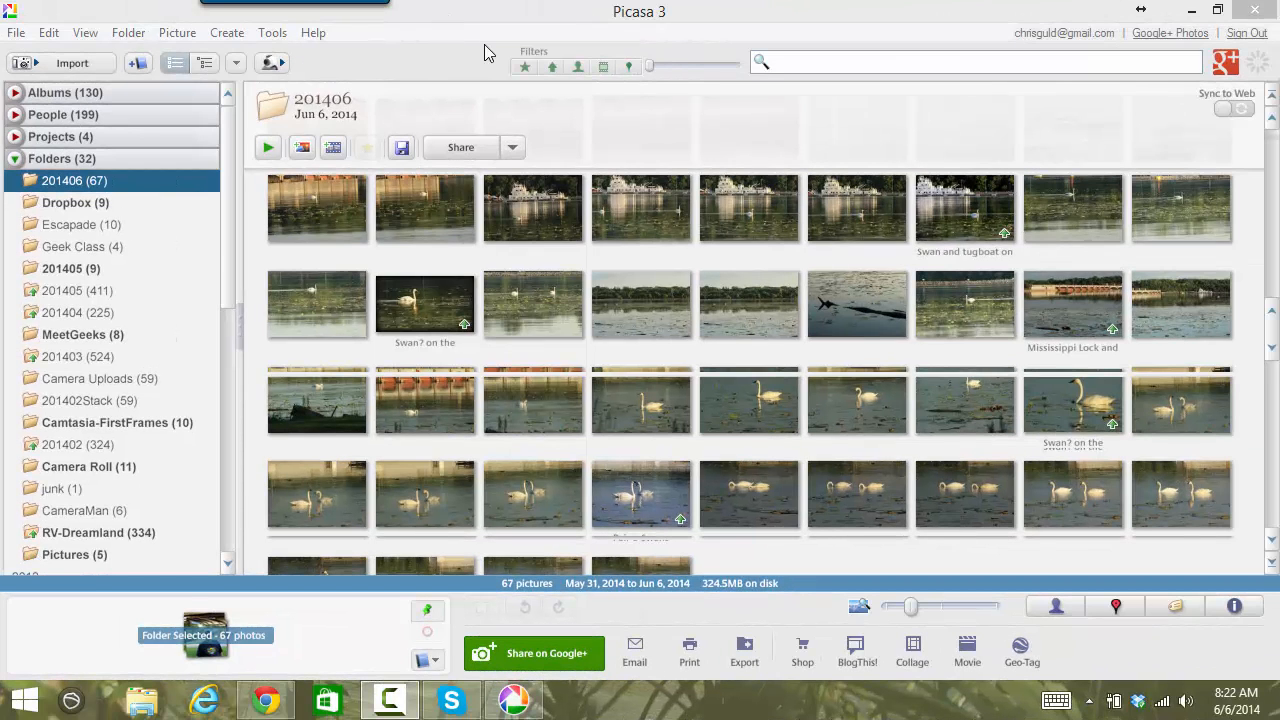
{"action": "mouse_move", "coordinate": [351, 100]}
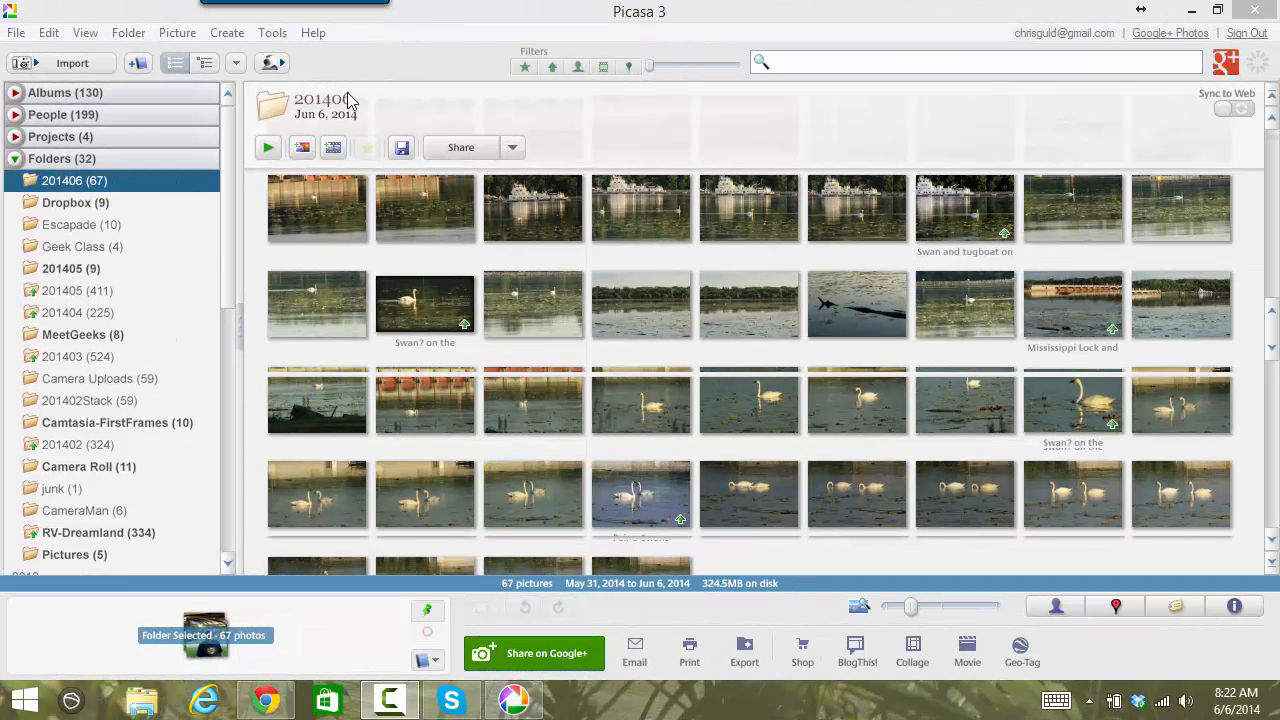
{"action": "mouse_move", "coordinate": [910, 497]}
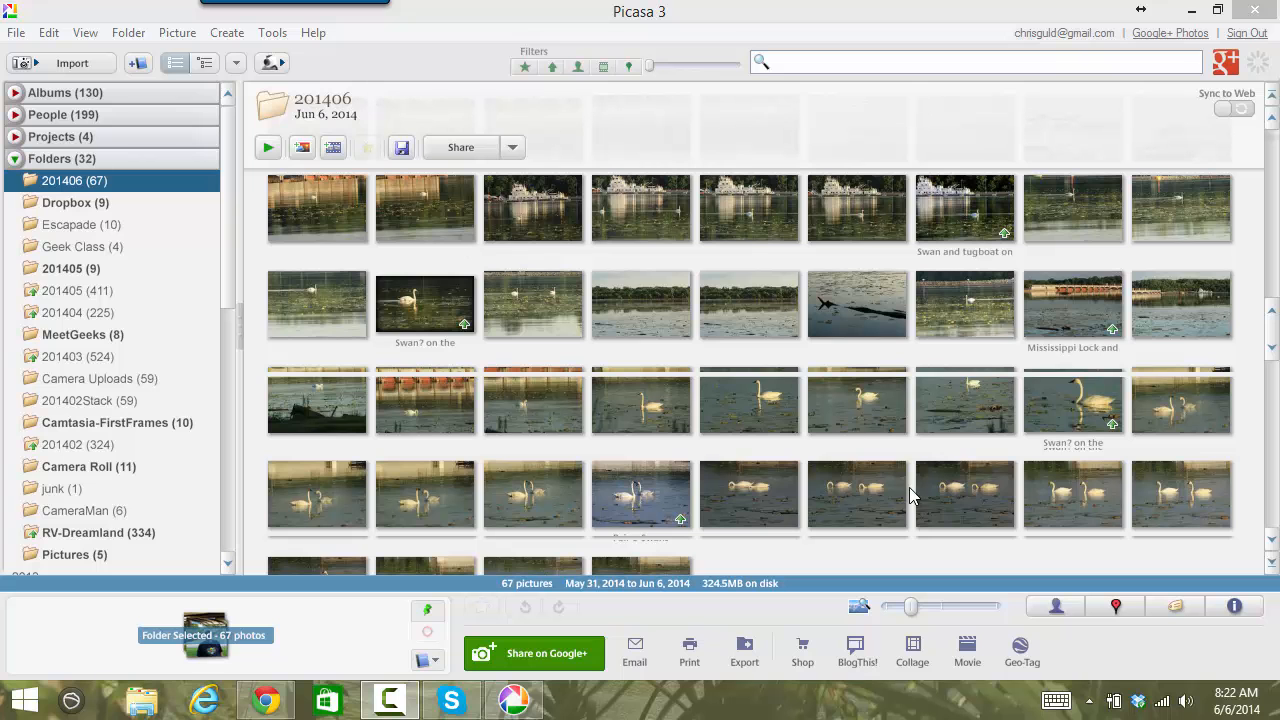
{"action": "mouse_move", "coordinate": [865, 485]}
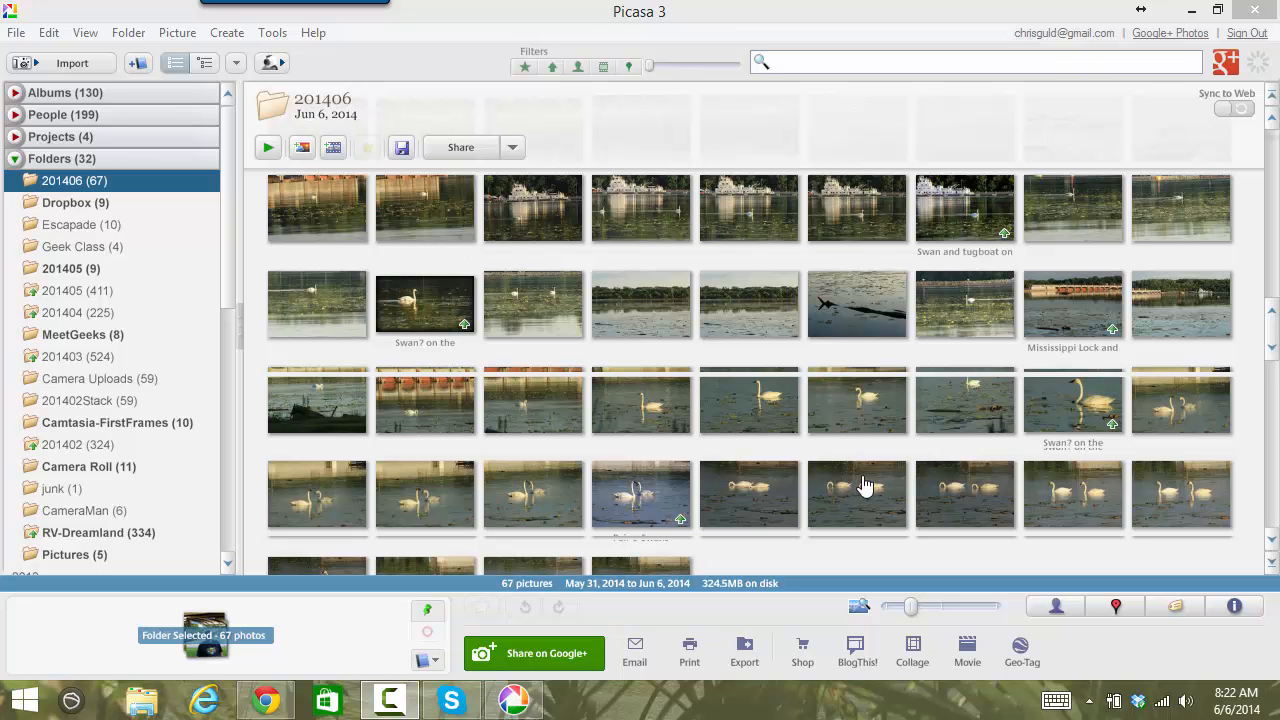
{"action": "mouse_move", "coordinate": [851, 477]}
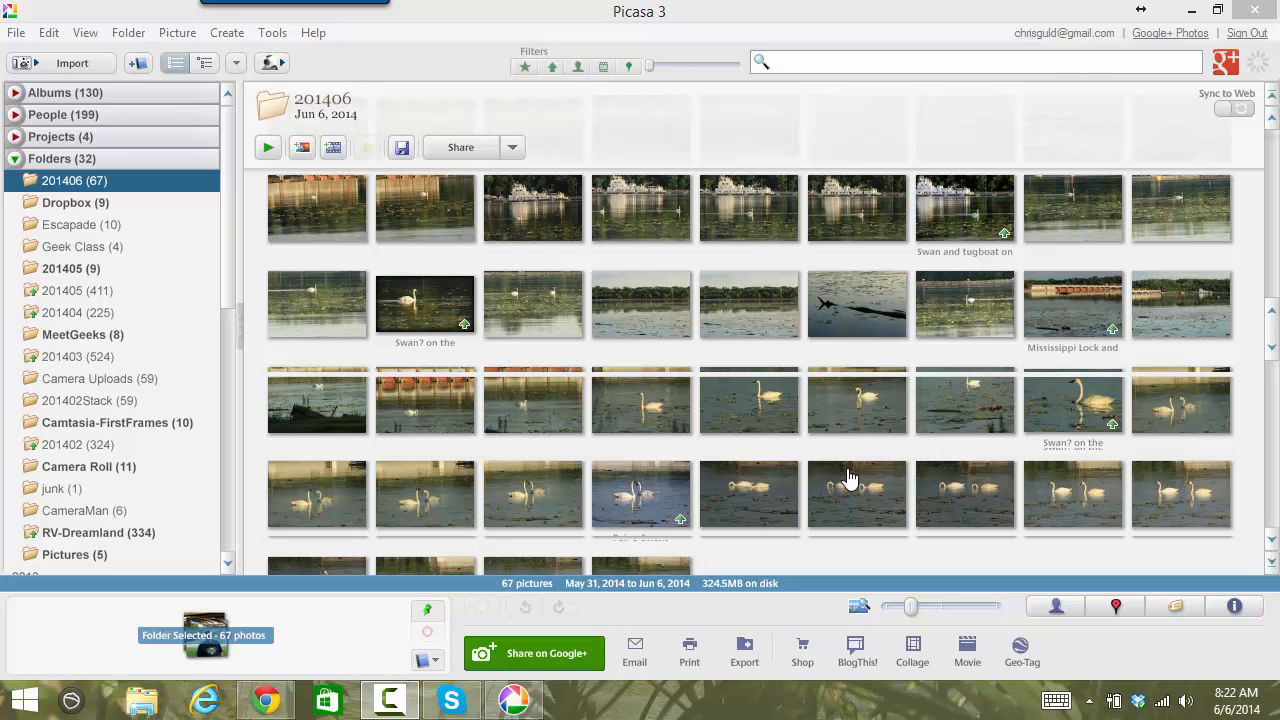
{"action": "mouse_move", "coordinate": [1013, 568]}
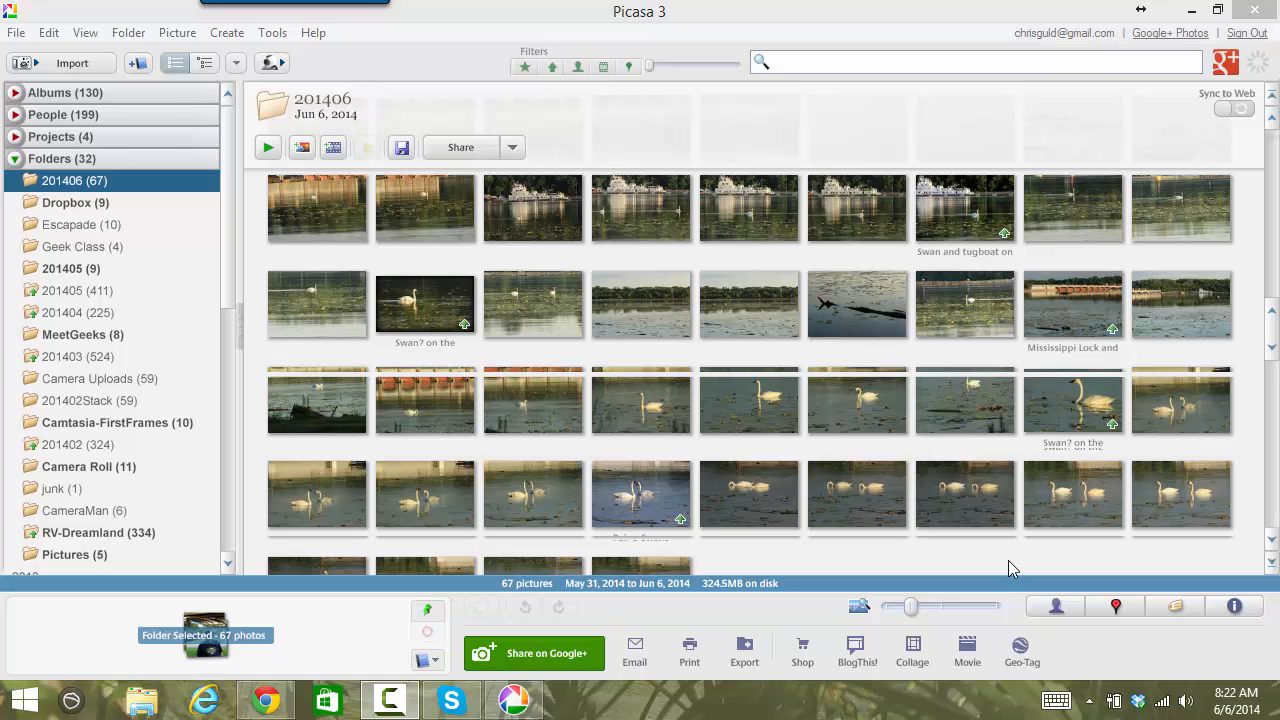
{"action": "mouse_move", "coordinate": [928, 548]}
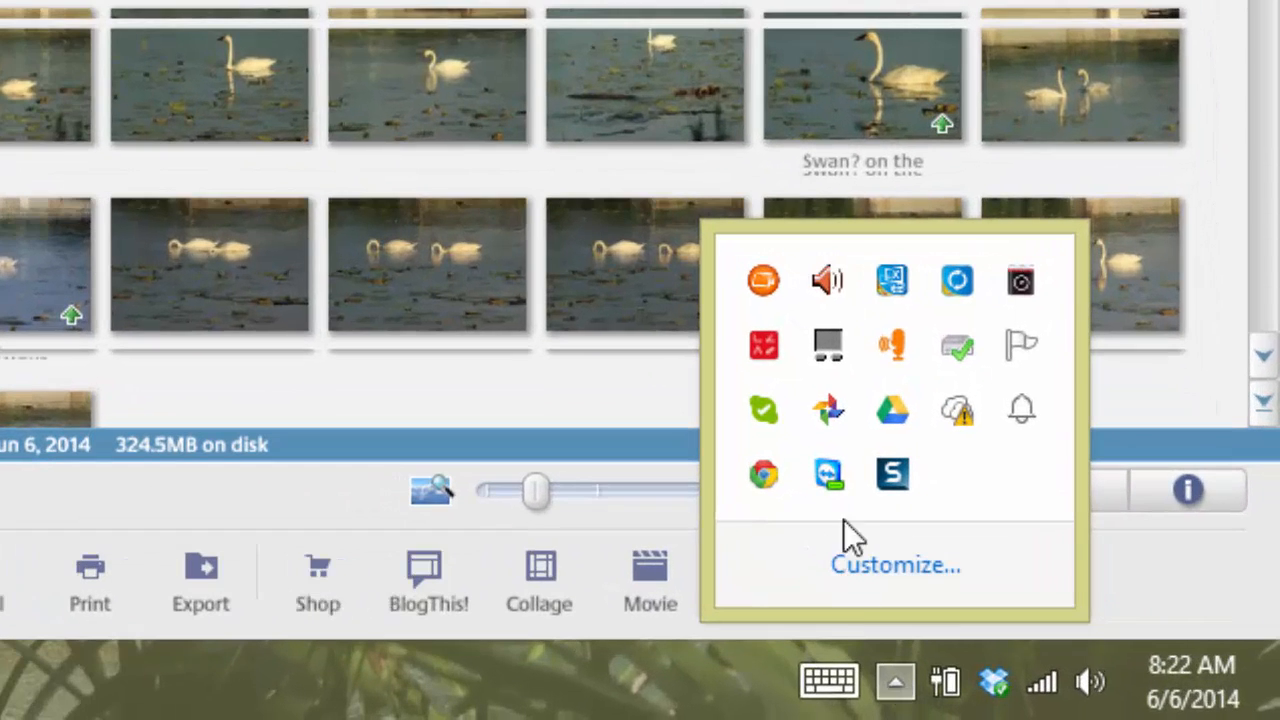
{"action": "mouse_move", "coordinate": [828, 410]}
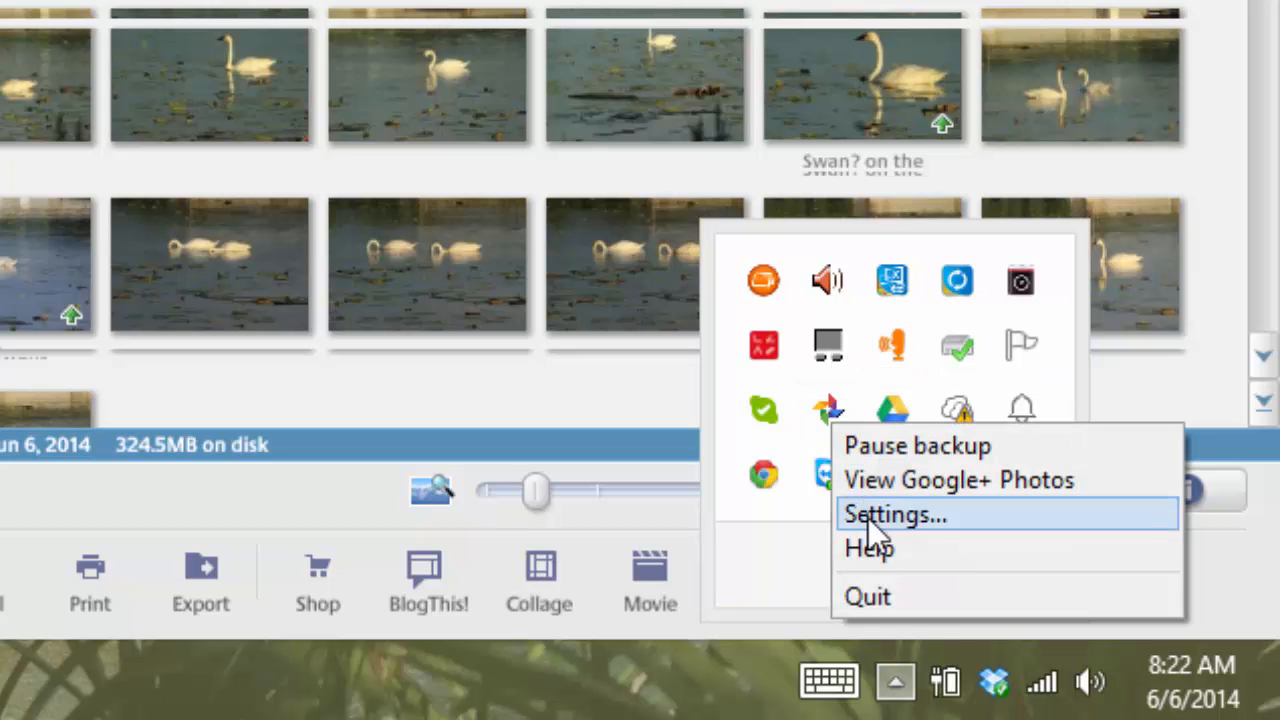
- Re-enable My Pictures as an Auto Backup source at standard size and accept the settings
{"action": "left_click", "coordinate": [894, 514]}
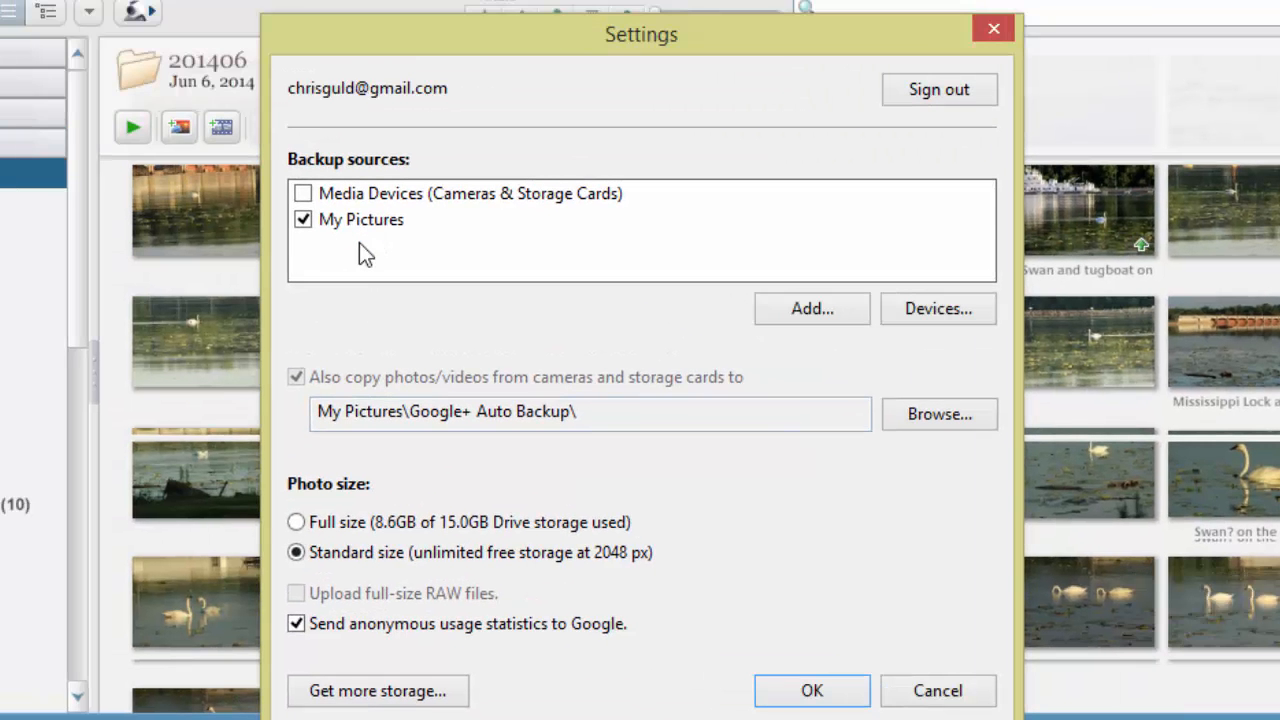
{"action": "left_click", "coordinate": [303, 219]}
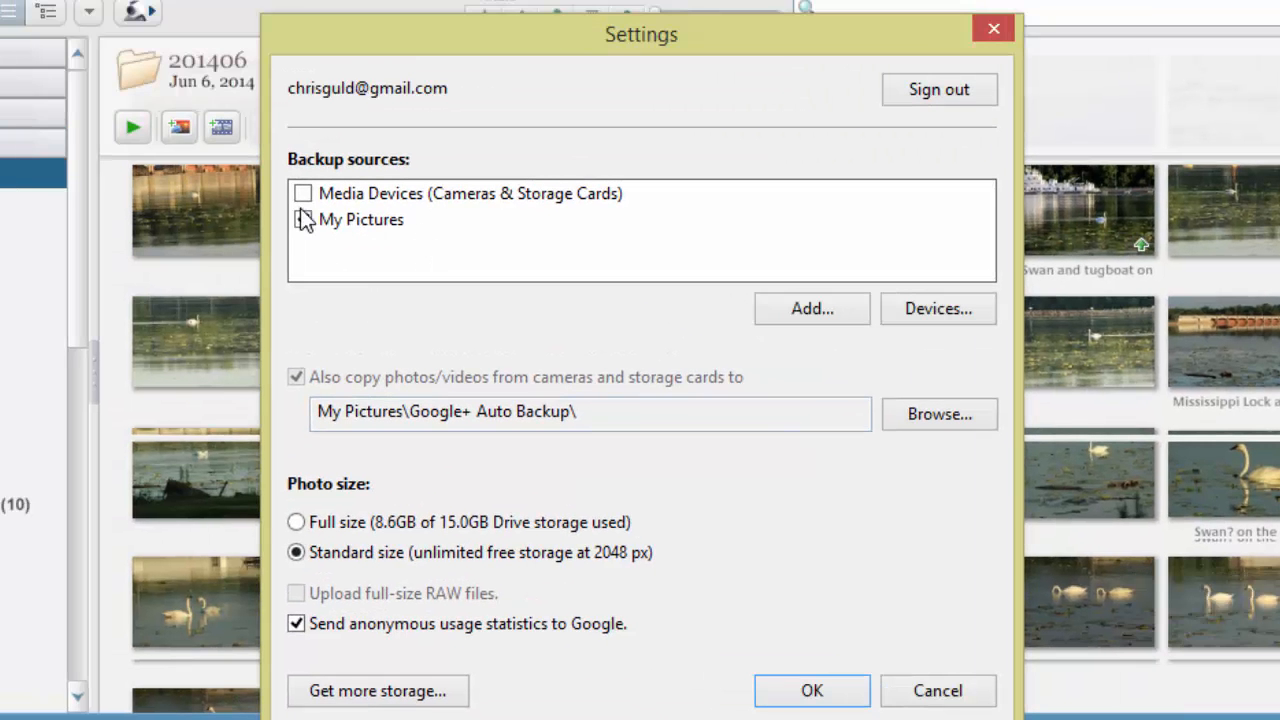
{"action": "left_click", "coordinate": [303, 219]}
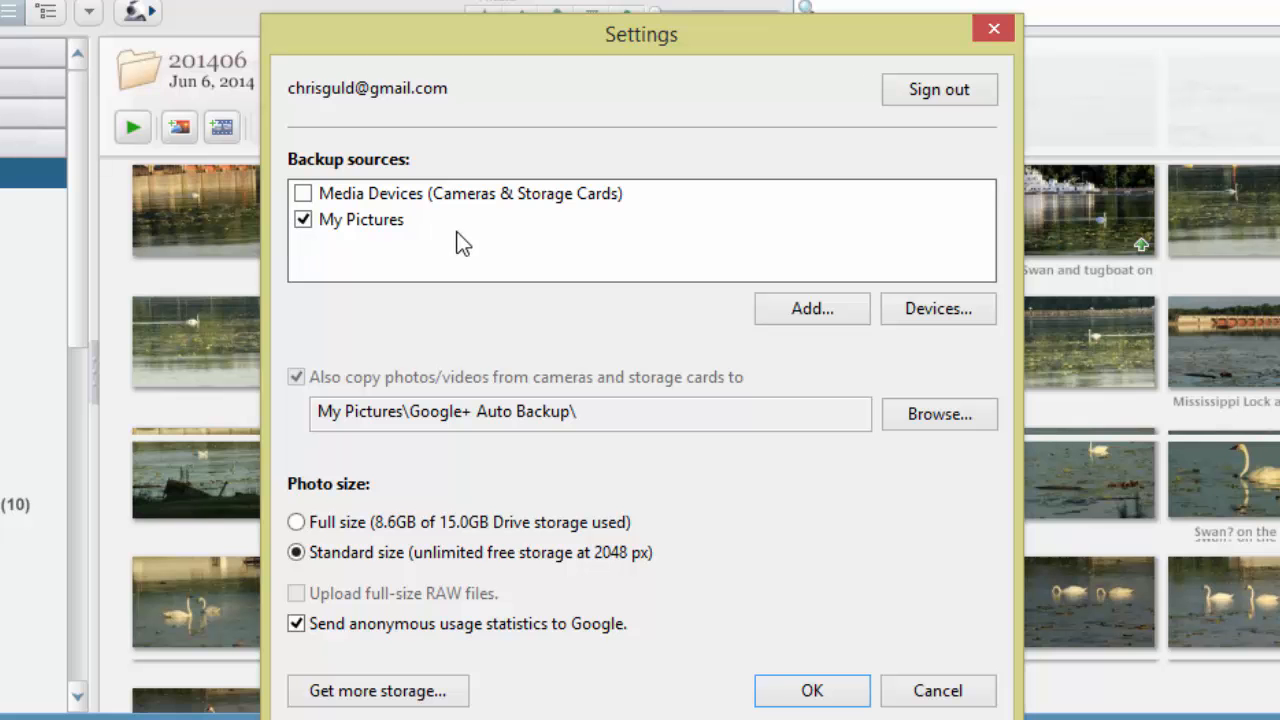
{"action": "mouse_move", "coordinate": [405, 237]}
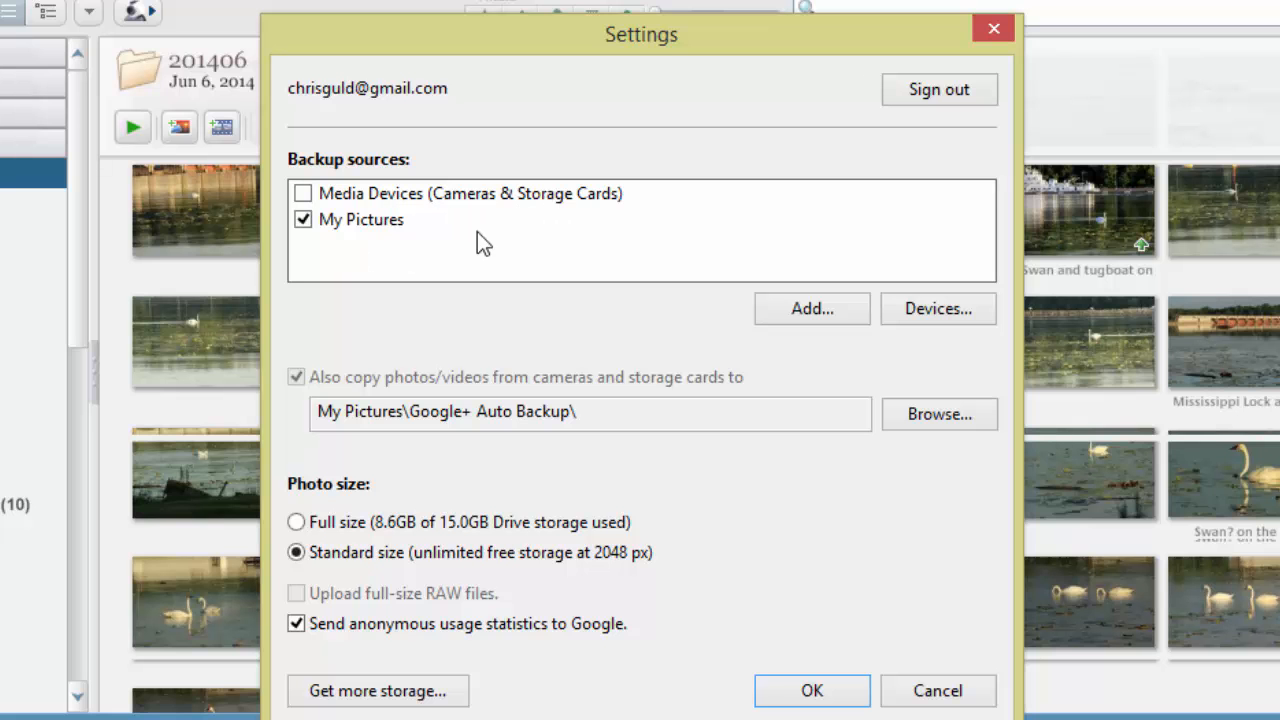
{"action": "mouse_move", "coordinate": [360, 232]}
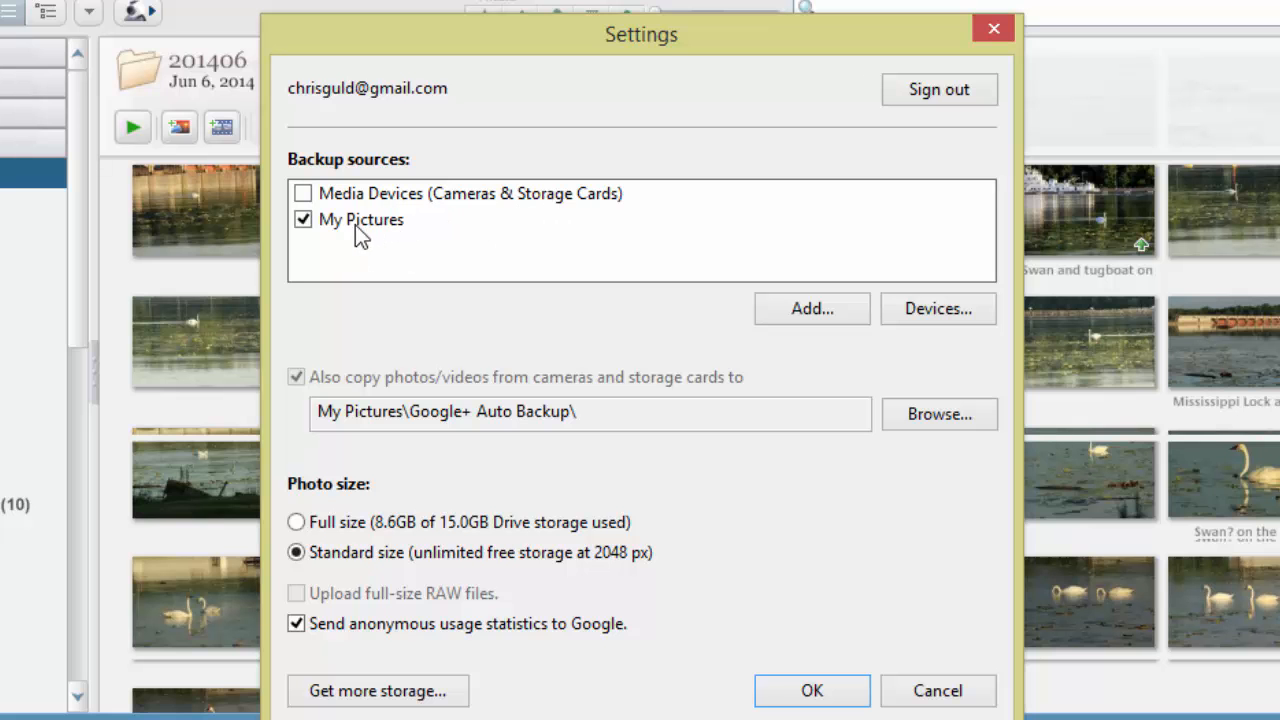
{"action": "mouse_move", "coordinate": [470, 355]}
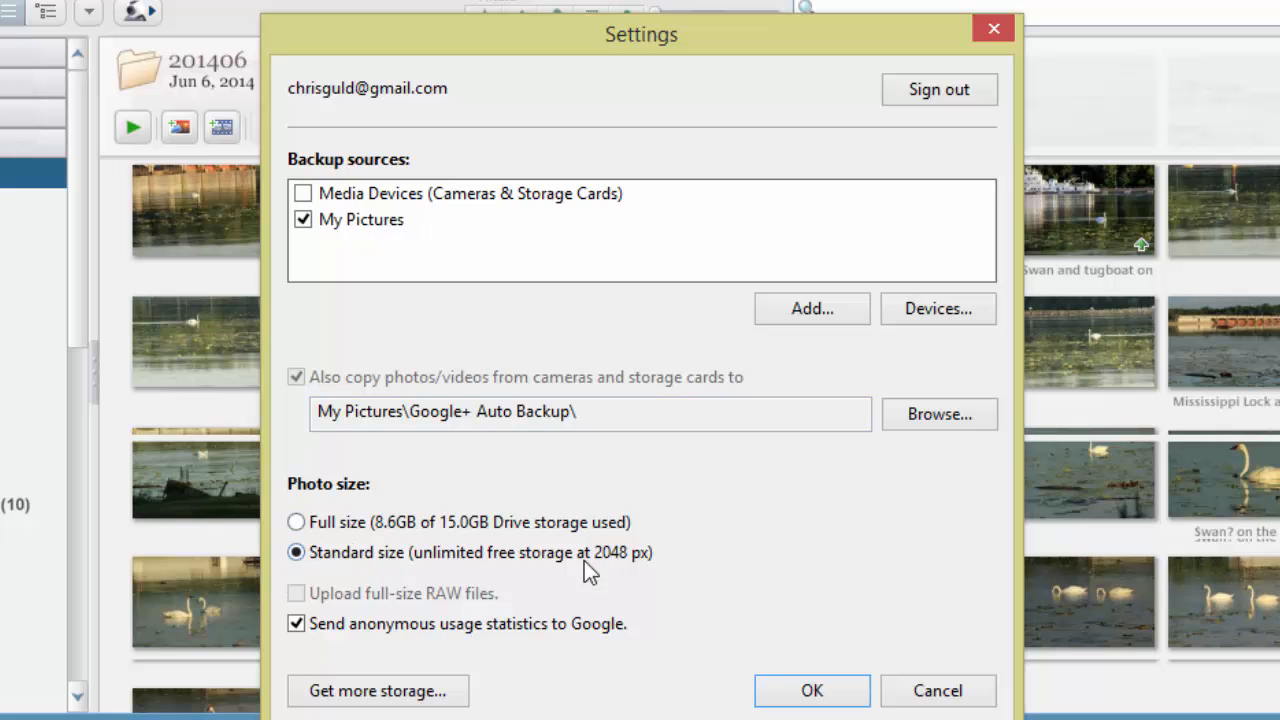
{"action": "mouse_move", "coordinate": [642, 571]}
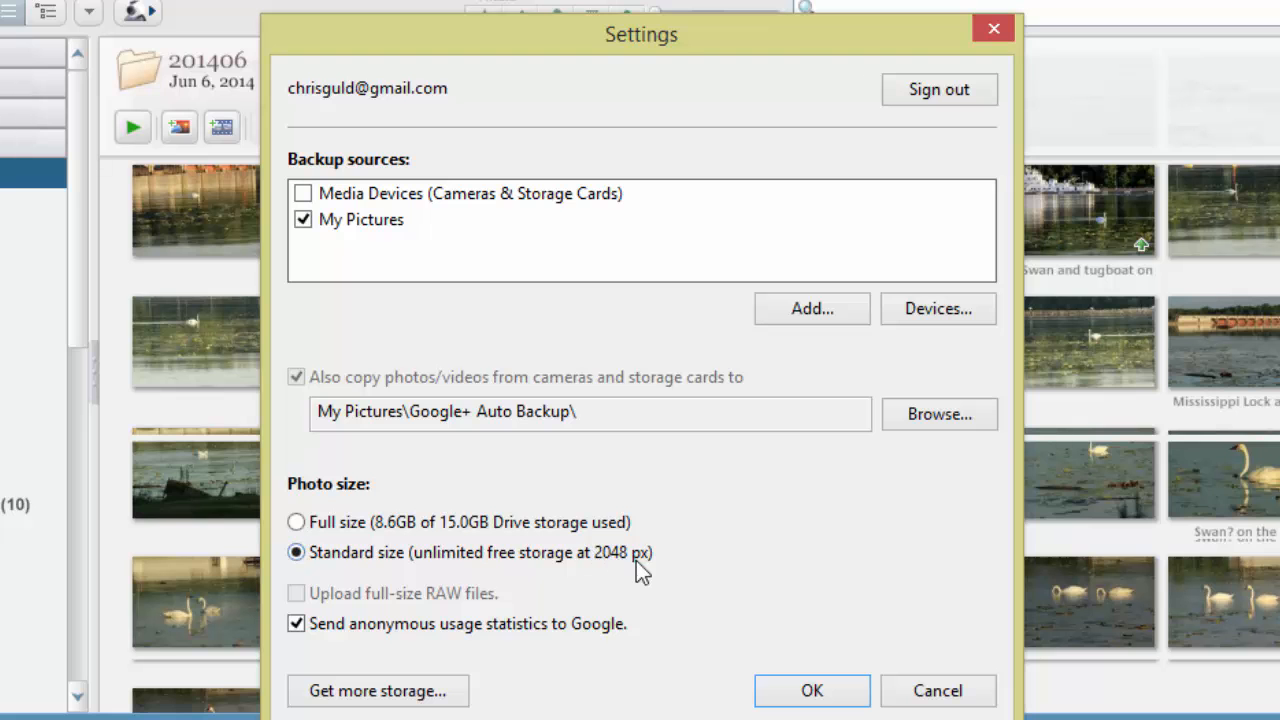
{"action": "mouse_move", "coordinate": [641, 577]}
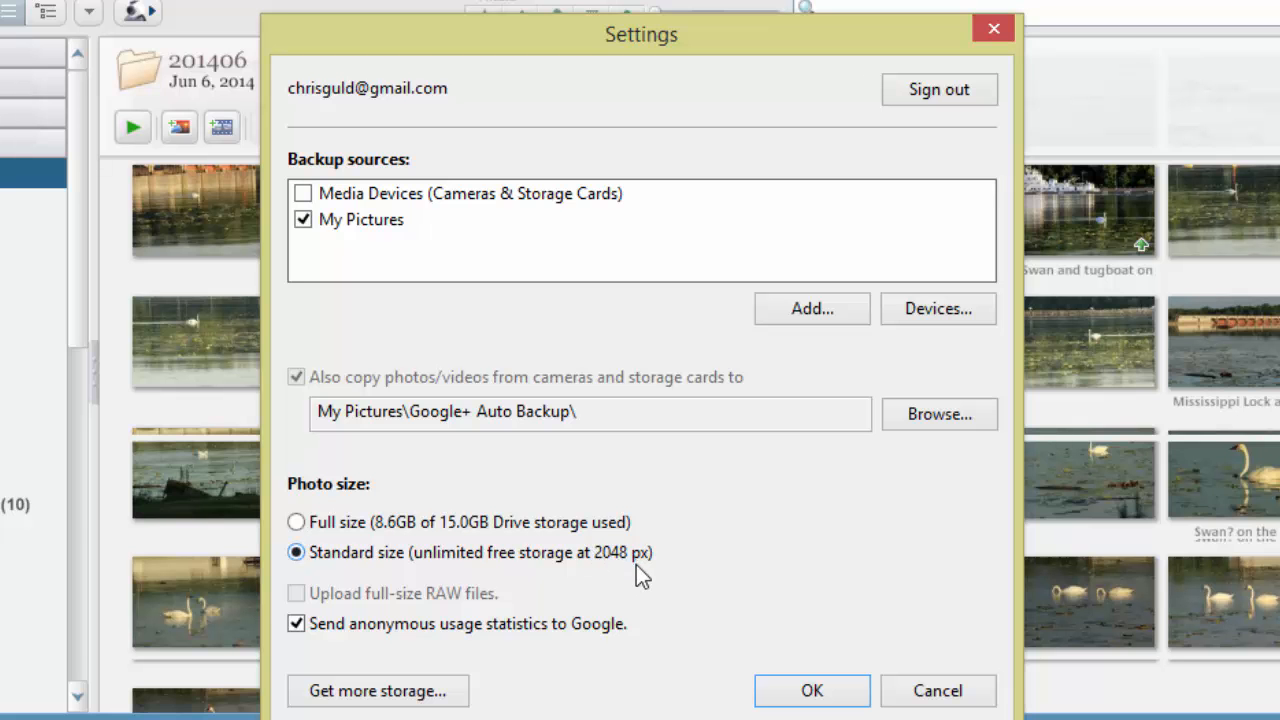
{"action": "mouse_move", "coordinate": [720, 577]}
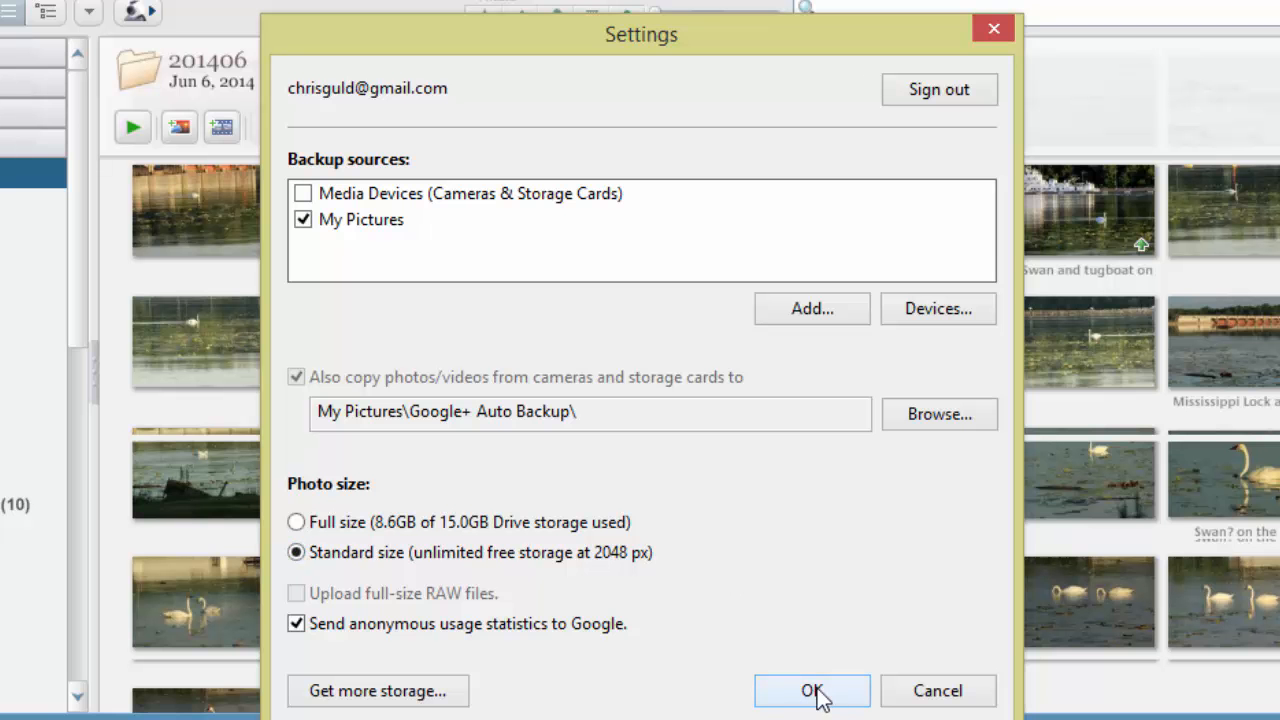
{"action": "left_click", "coordinate": [811, 690]}
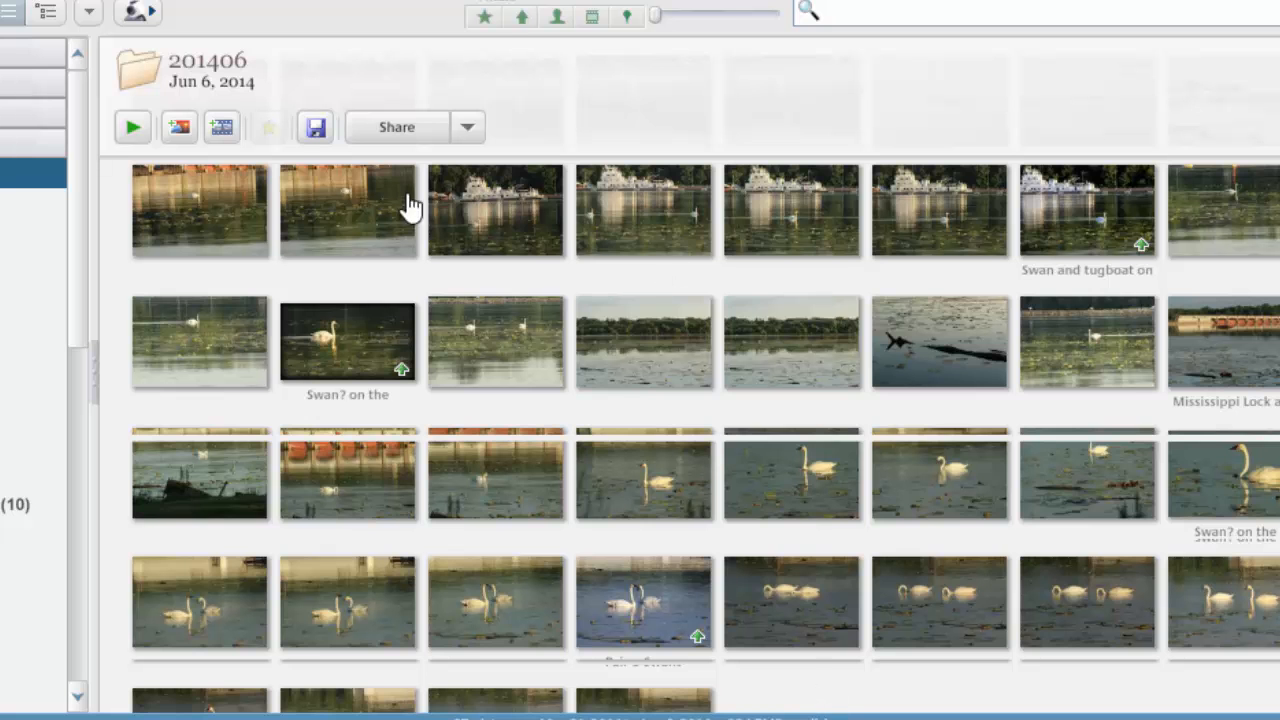
- Pick the swan photos including Swan and tugboat, then cancel the Google+ upload to album 201406
{"action": "scroll", "scroll_direction": "down", "scroll_amount": 3}
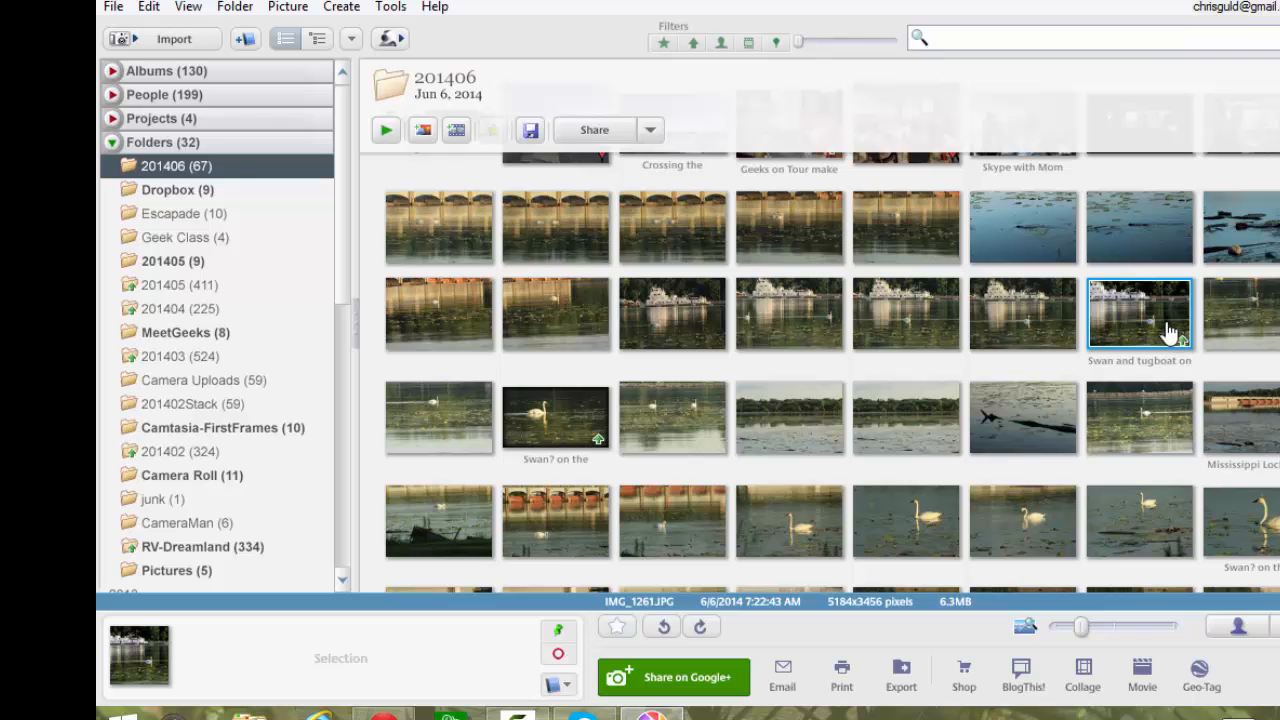
{"action": "left_click", "coordinate": [1240, 418]}
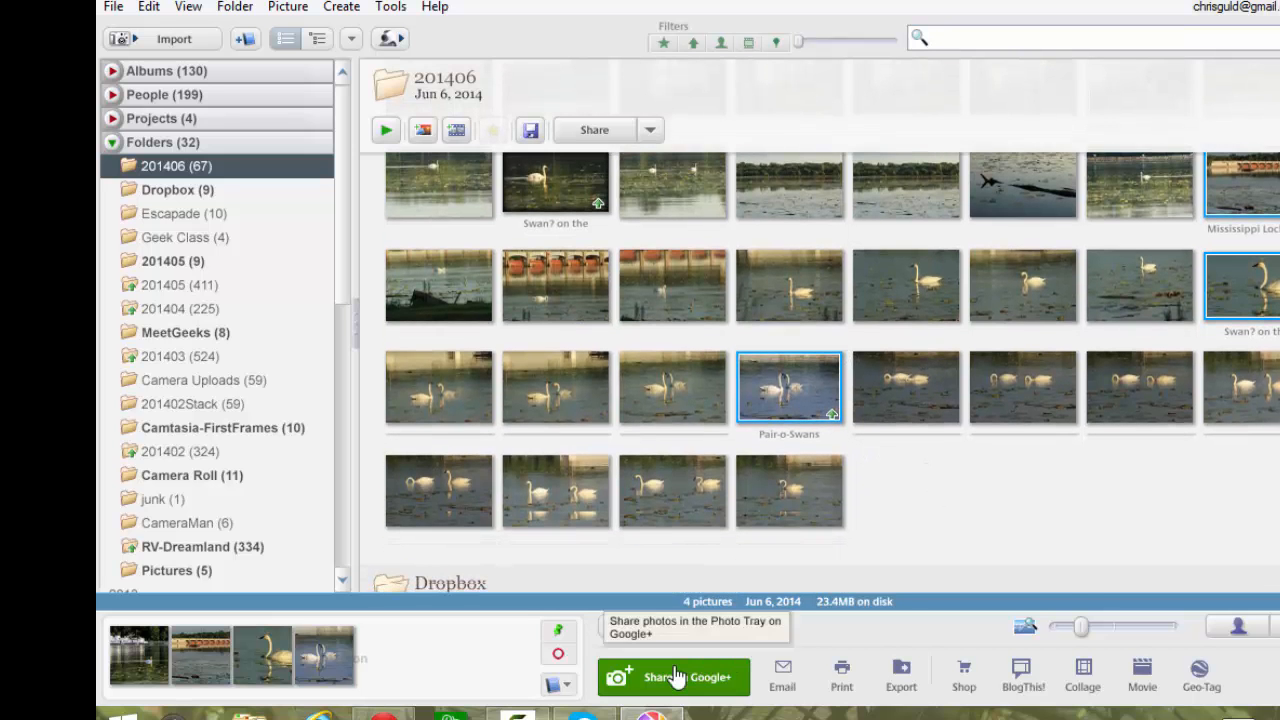
{"action": "left_click", "coordinate": [673, 677]}
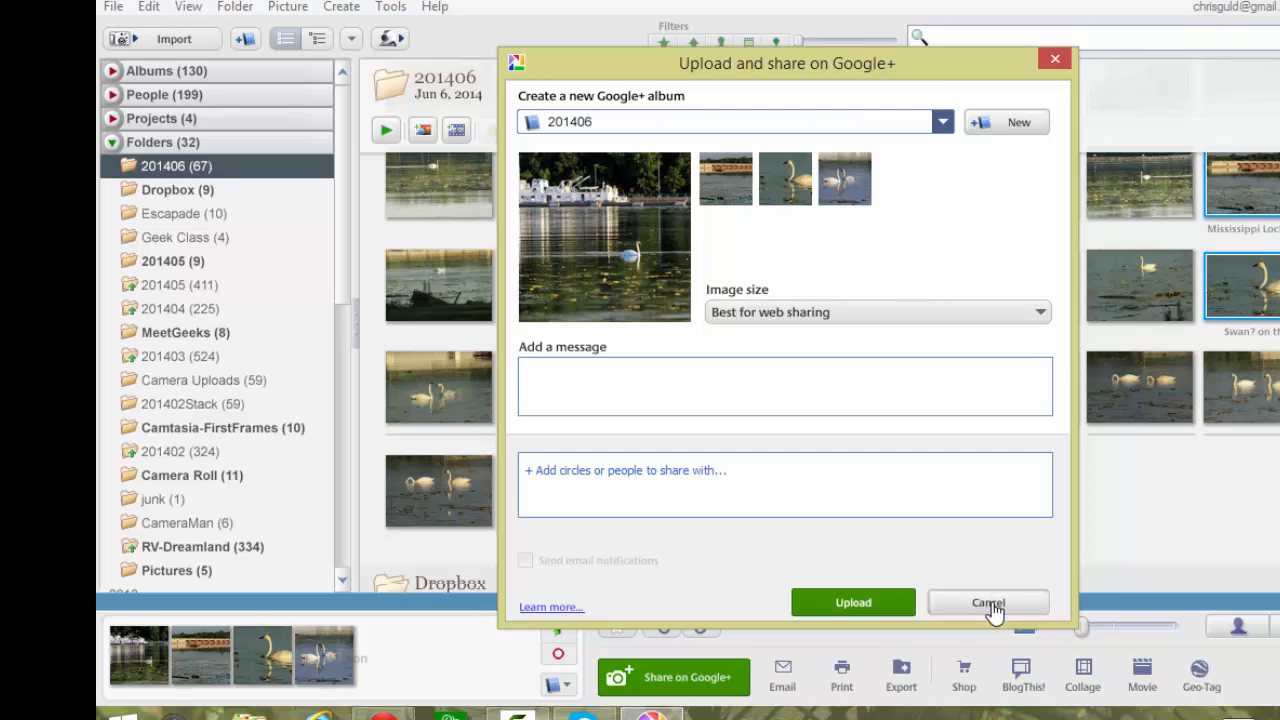
{"action": "left_click", "coordinate": [988, 602]}
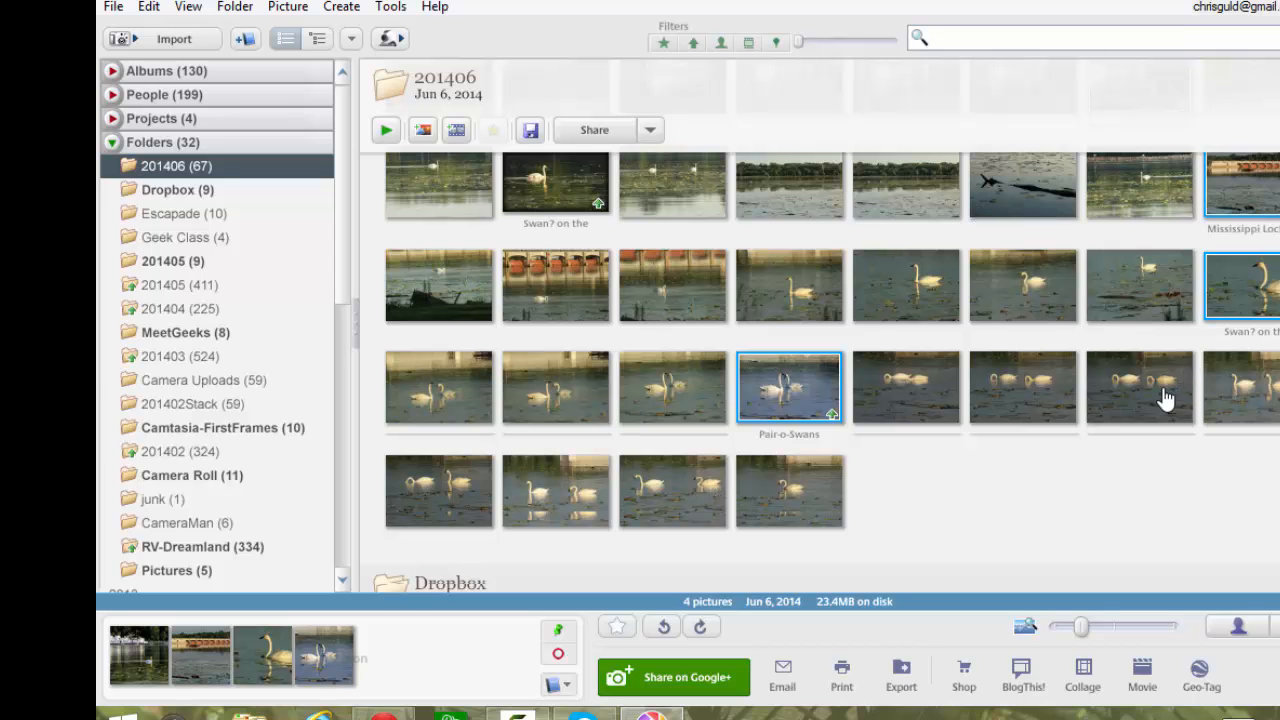
{"action": "mouse_move", "coordinate": [1196, 554]}
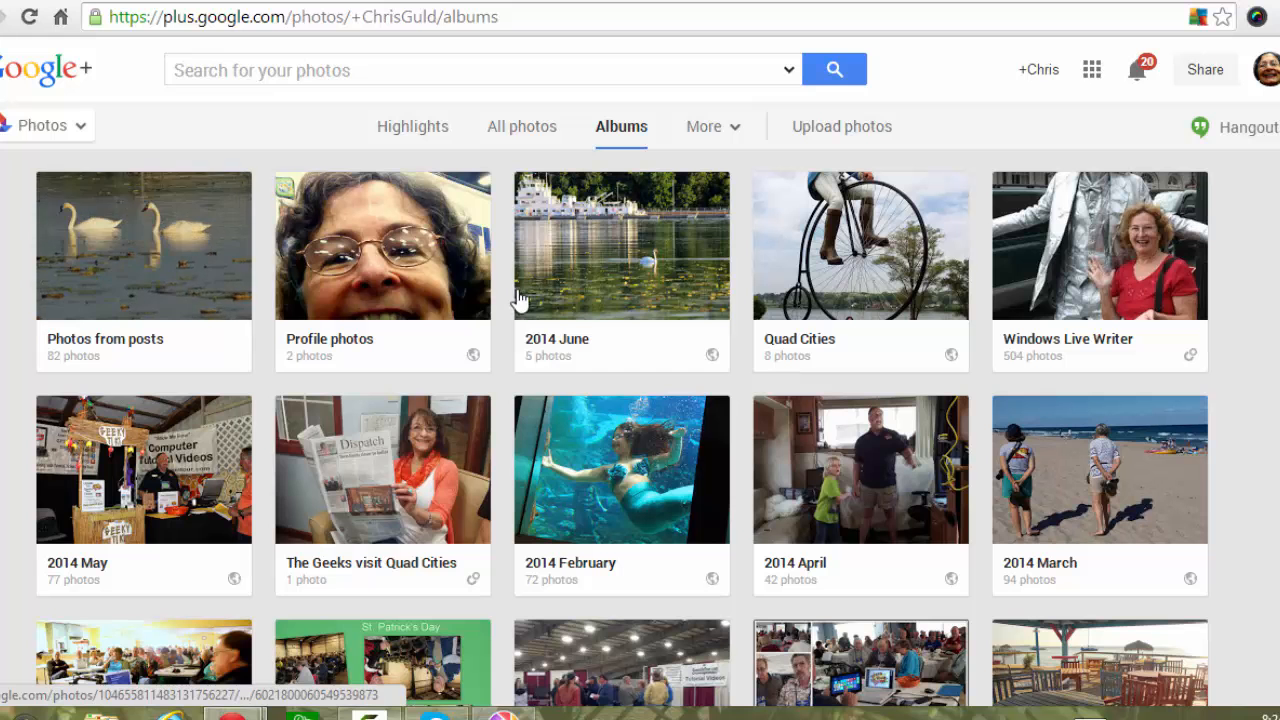
- Browse Highlights and Albums, then return to All photos to view the uploaded swans
{"action": "left_click", "coordinate": [412, 126]}
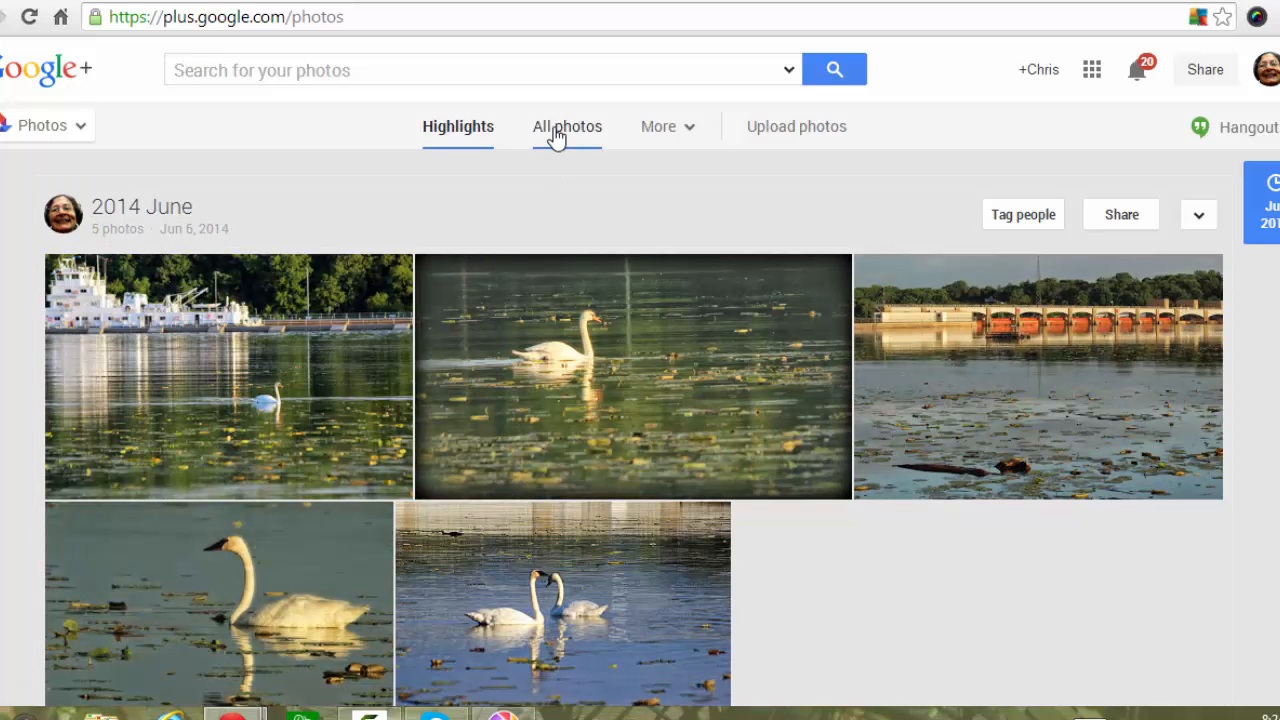
{"action": "left_click", "coordinate": [567, 126]}
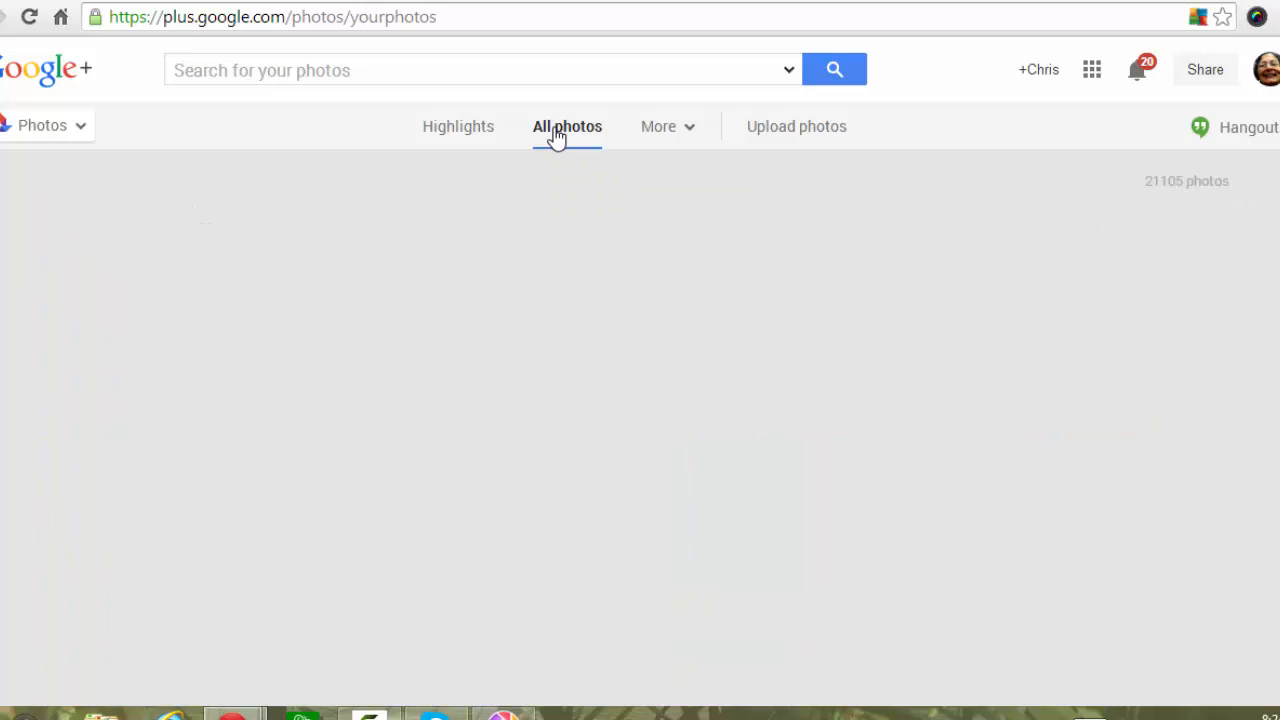
{"action": "left_click", "coordinate": [567, 126]}
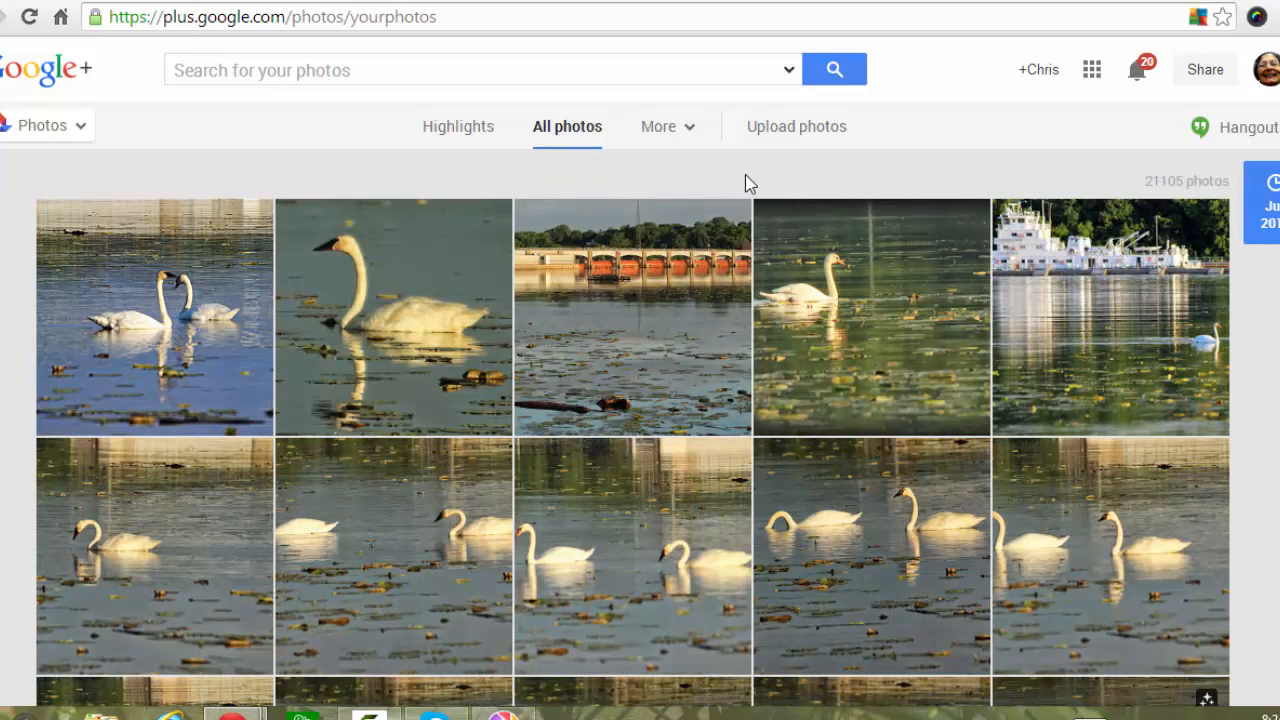
{"action": "left_click", "coordinate": [666, 126]}
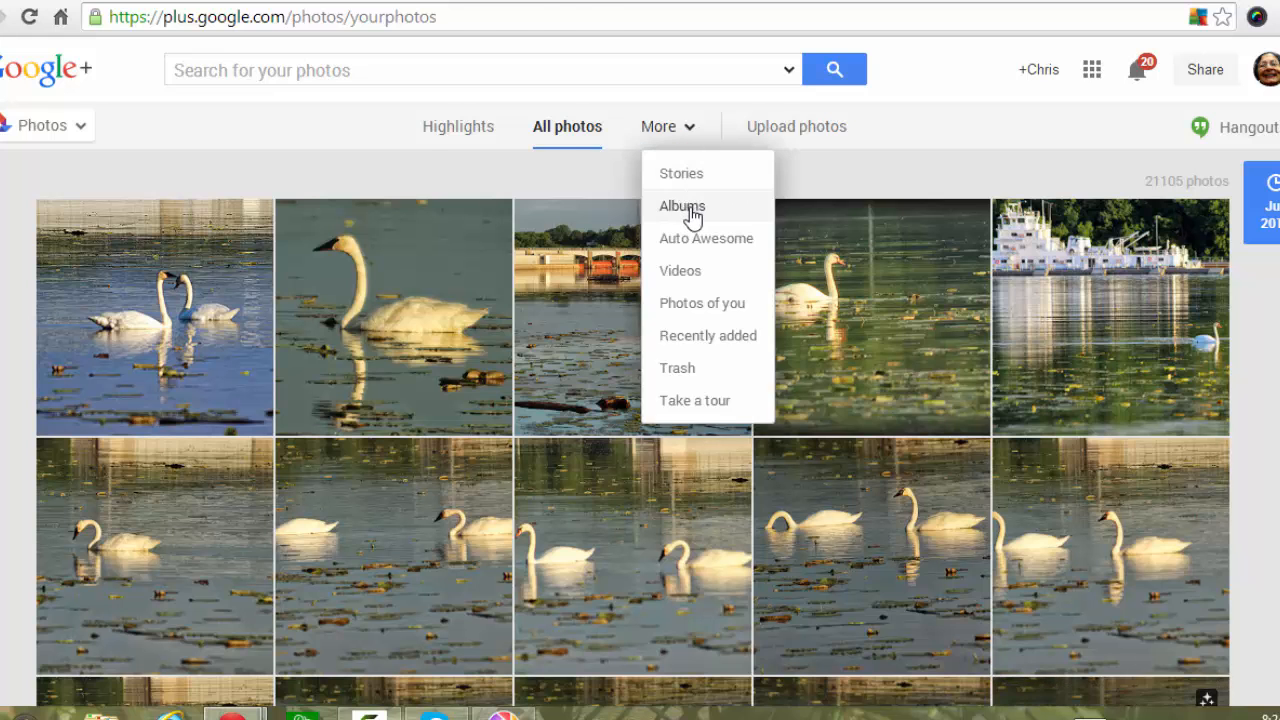
{"action": "left_click", "coordinate": [681, 206]}
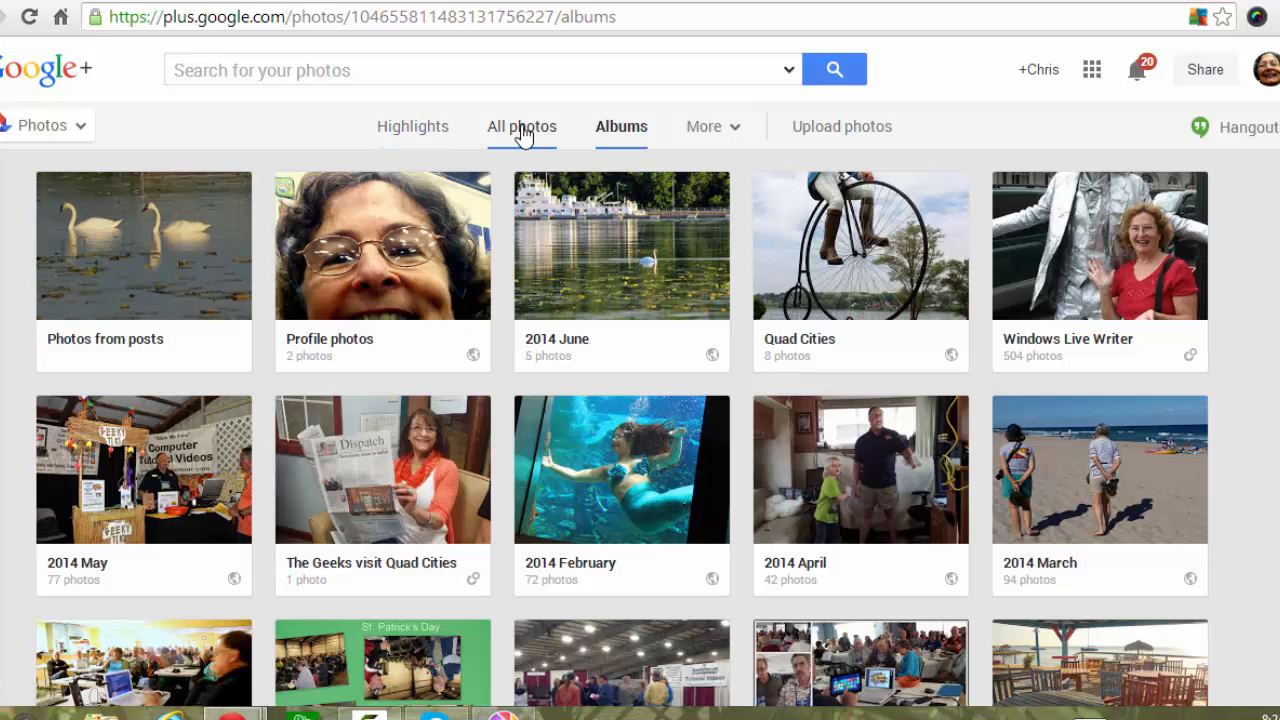
{"action": "left_click", "coordinate": [521, 126]}
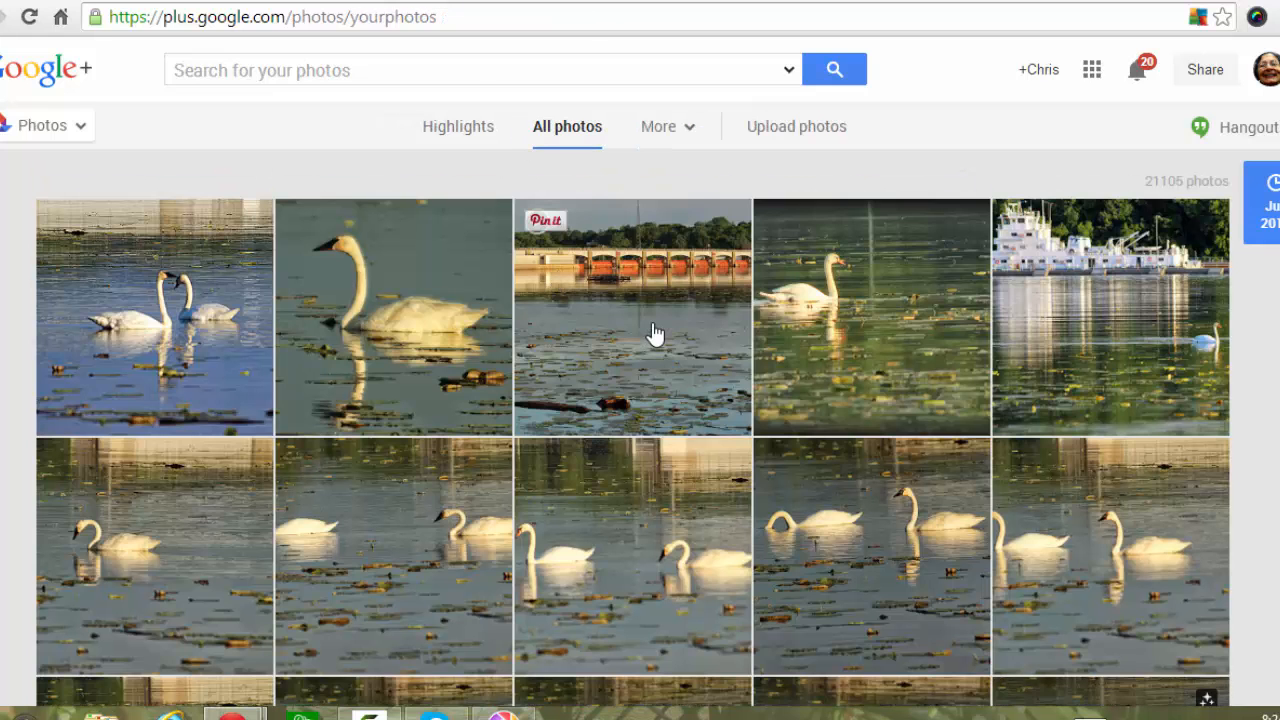
{"action": "scroll", "scroll_direction": "down", "scroll_amount": 3}
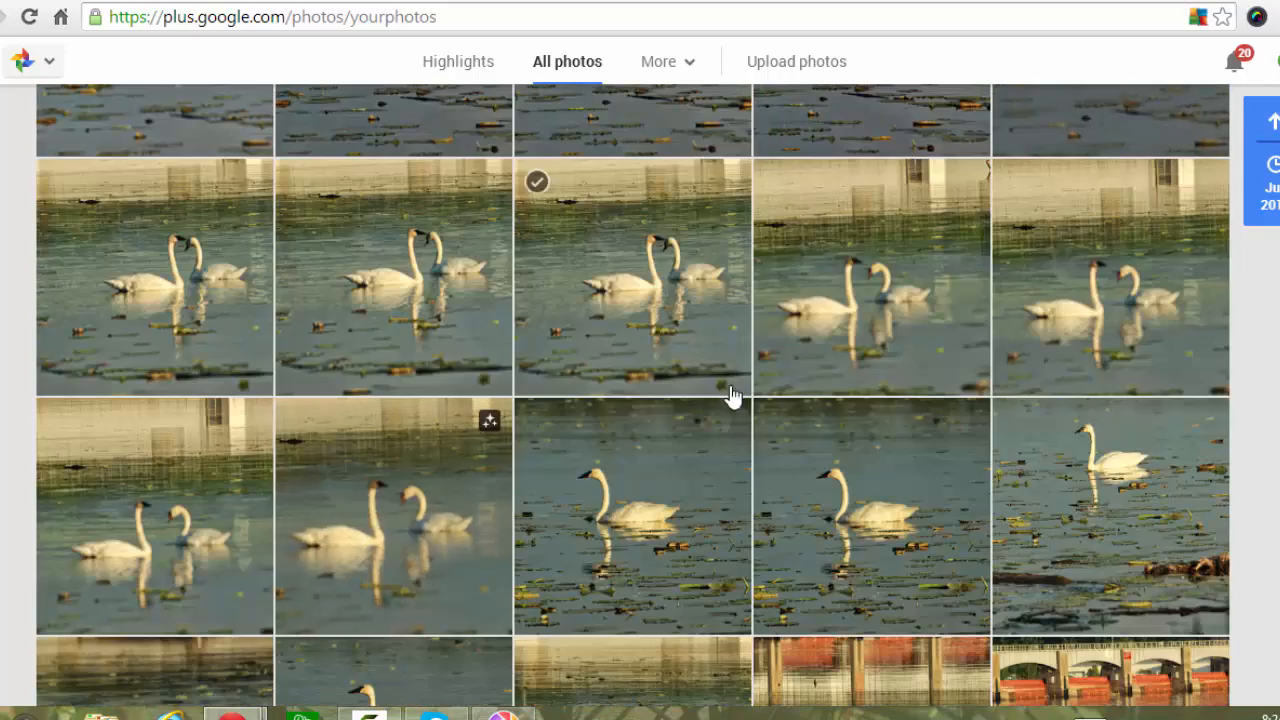
- Download the two-swan Motion animation via More > Download photo
{"action": "scroll", "scroll_direction": "down", "scroll_amount": 3}
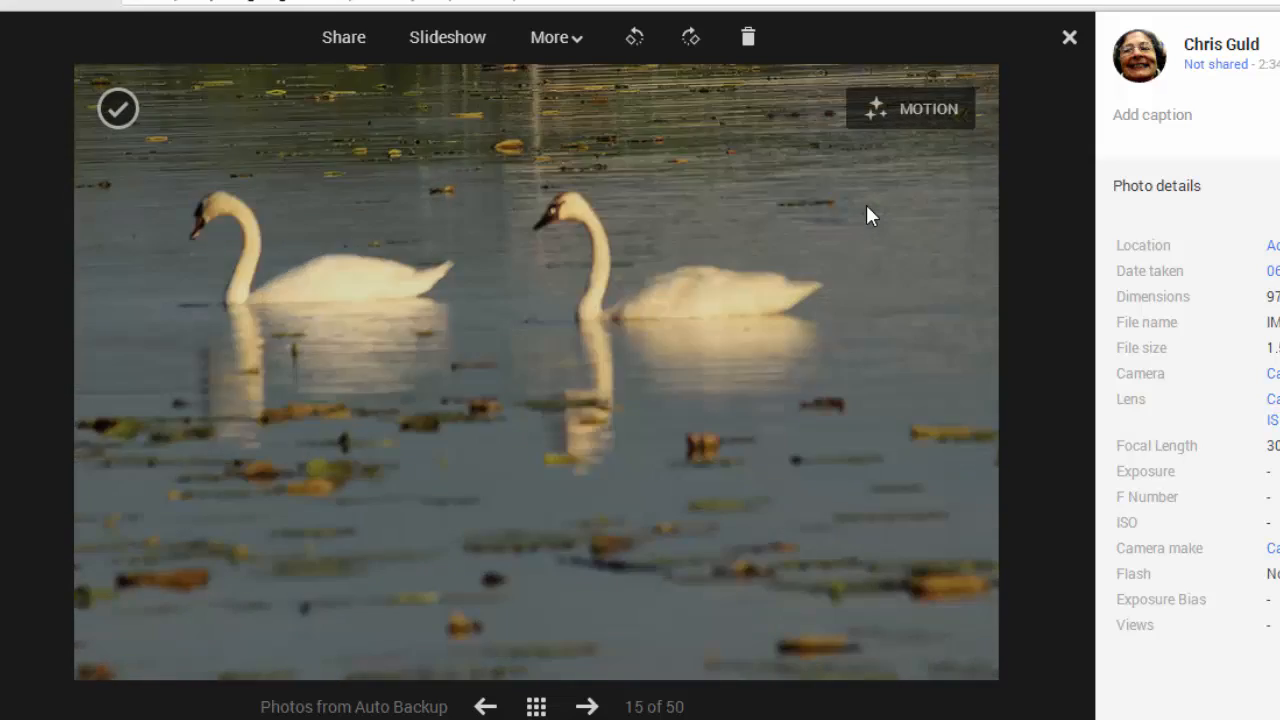
{"action": "left_click", "coordinate": [548, 37]}
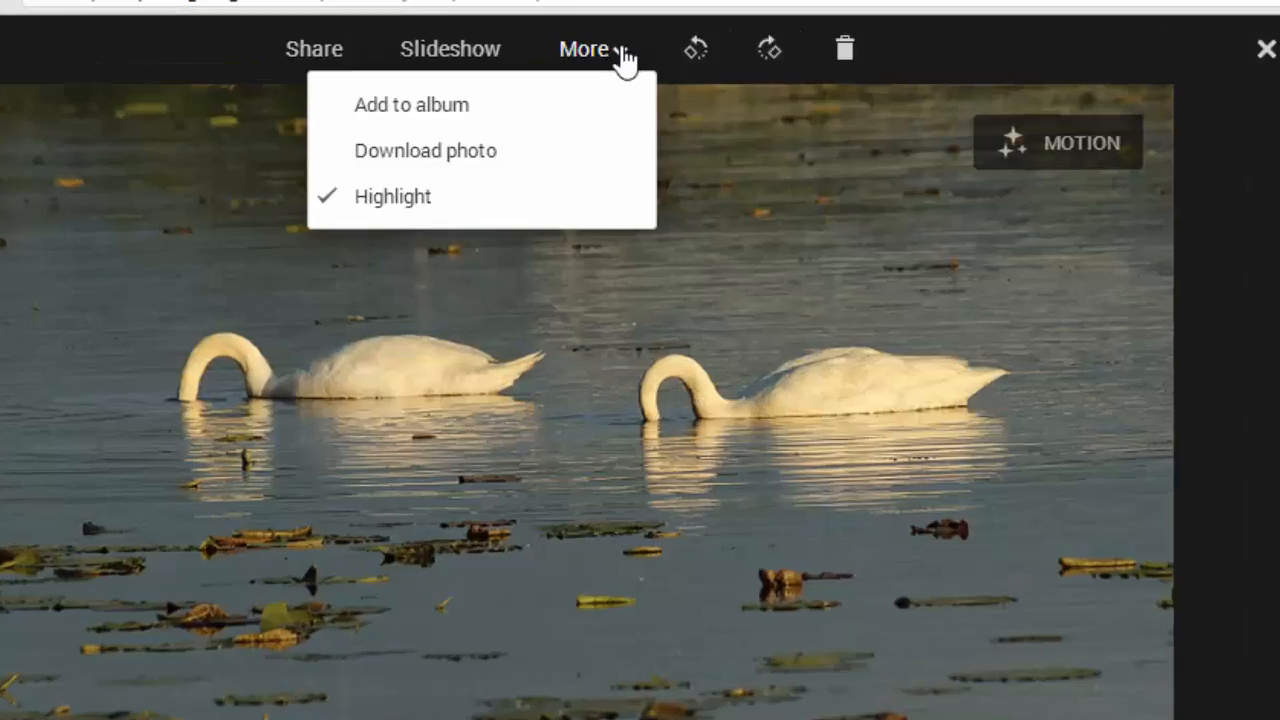
{"action": "left_click", "coordinate": [425, 150]}
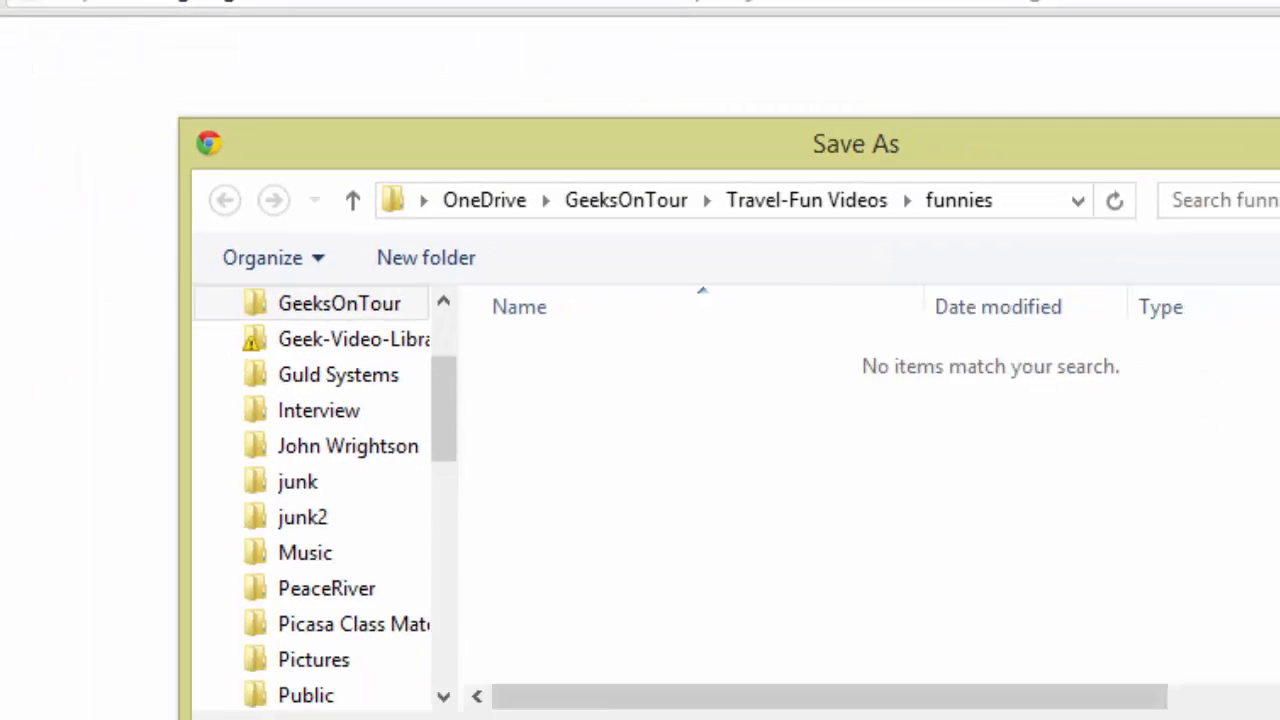